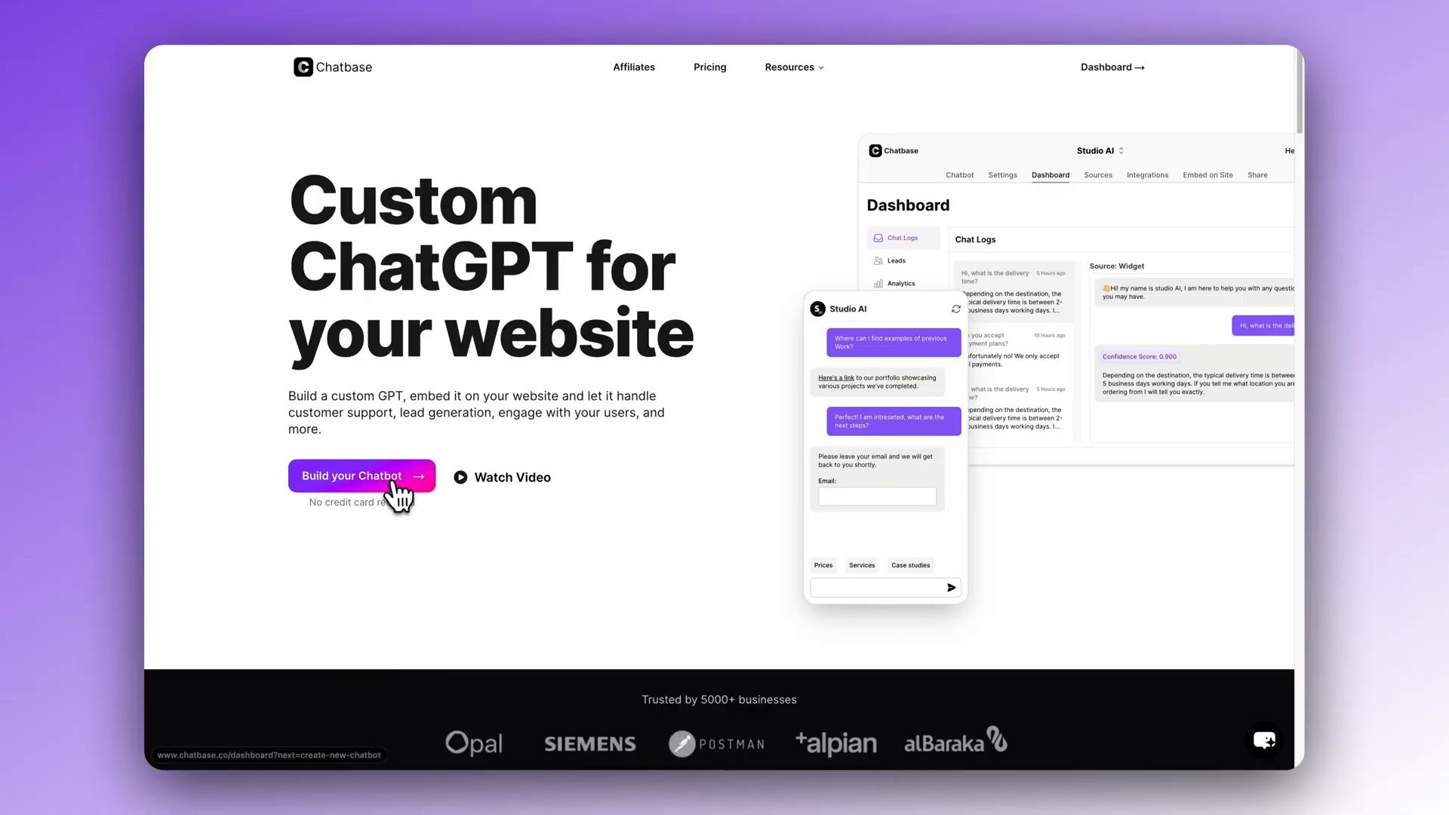
Step: Start building a chatbot and open Bloombot in the Playground
left_click(360, 476)
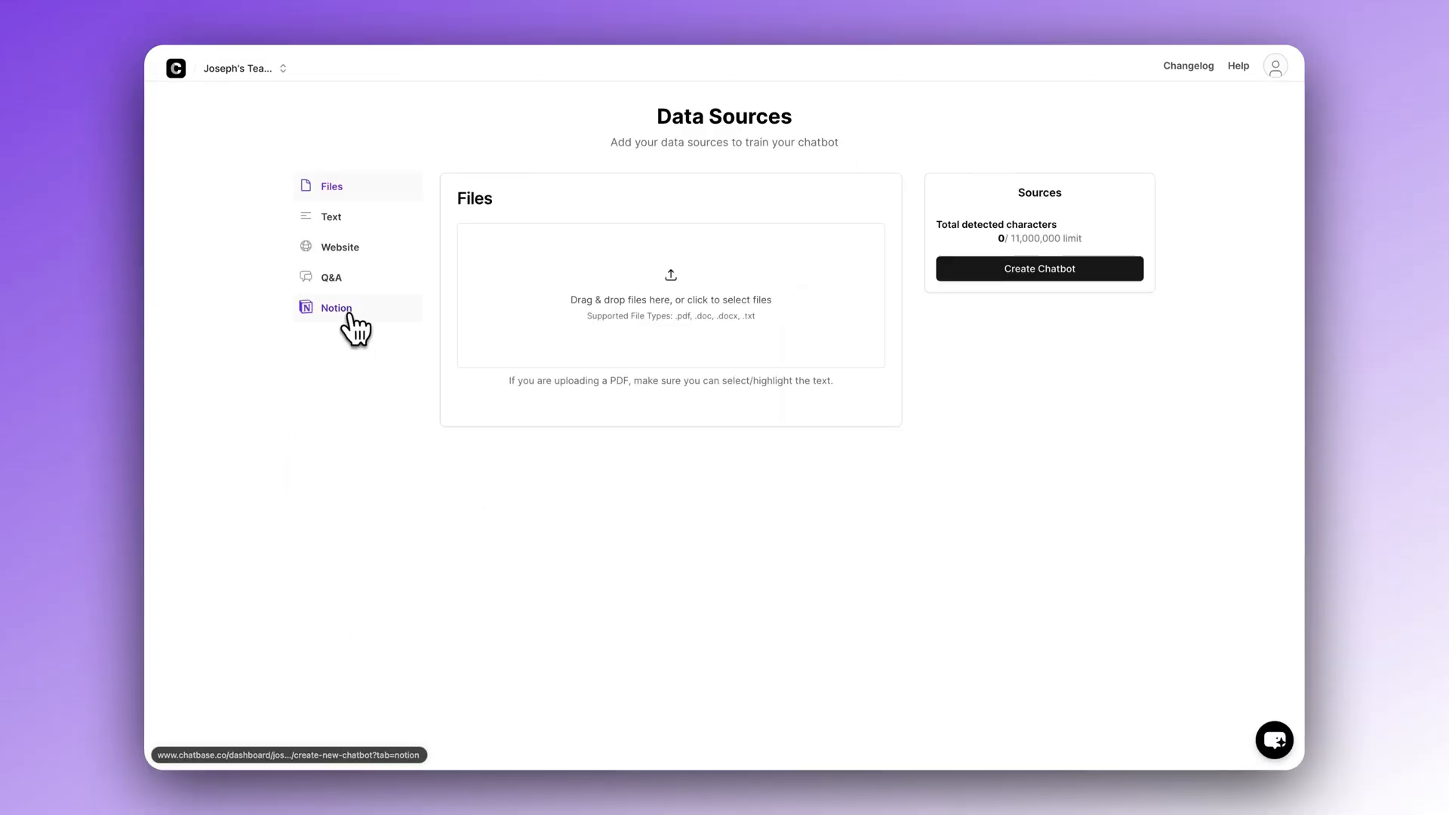
left_click(339, 246)
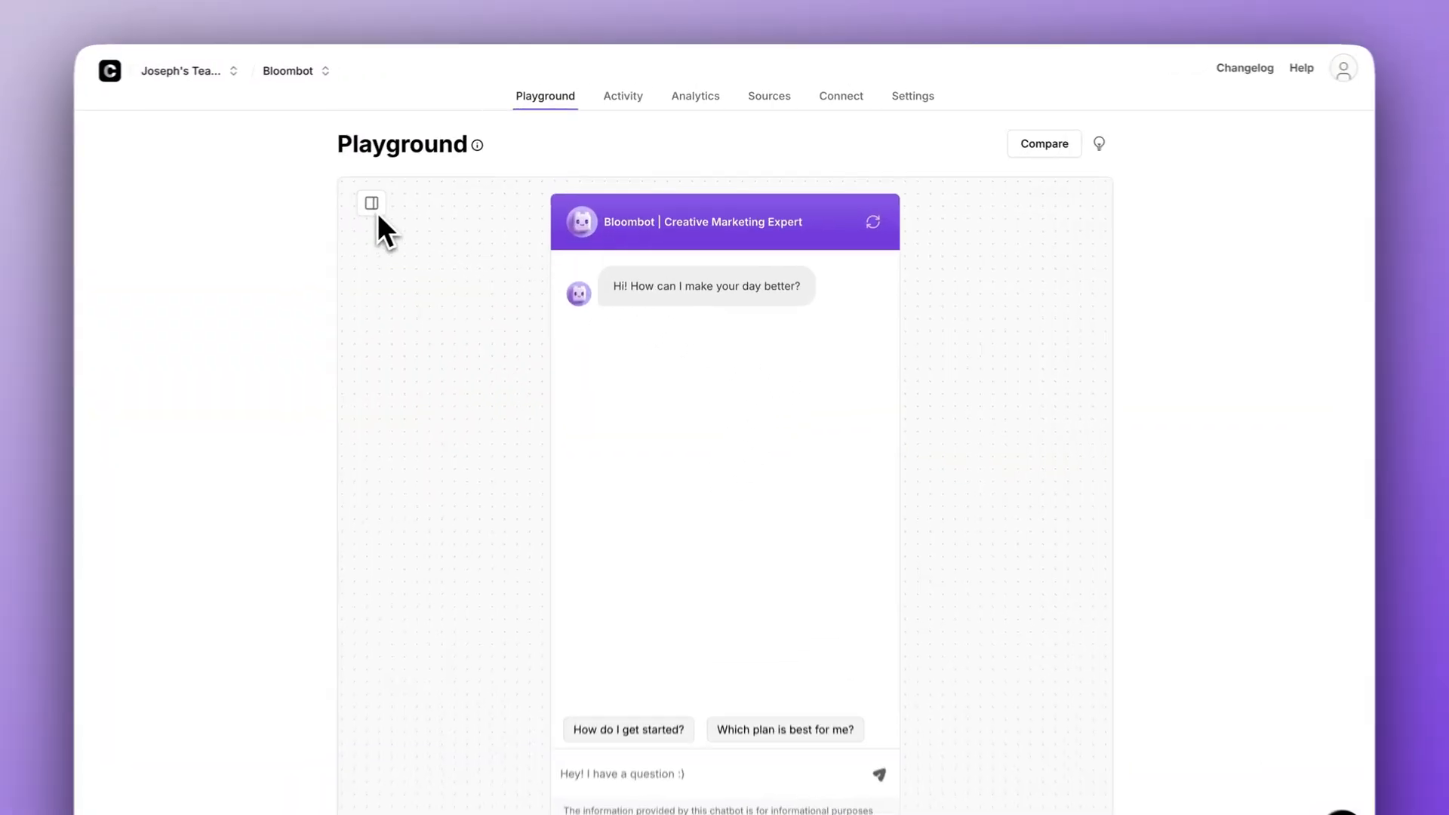
Step: Reveal Bloombot's GPT-4o model and instruction settings, then ask 'How do I get started?'
left_click(371, 203)
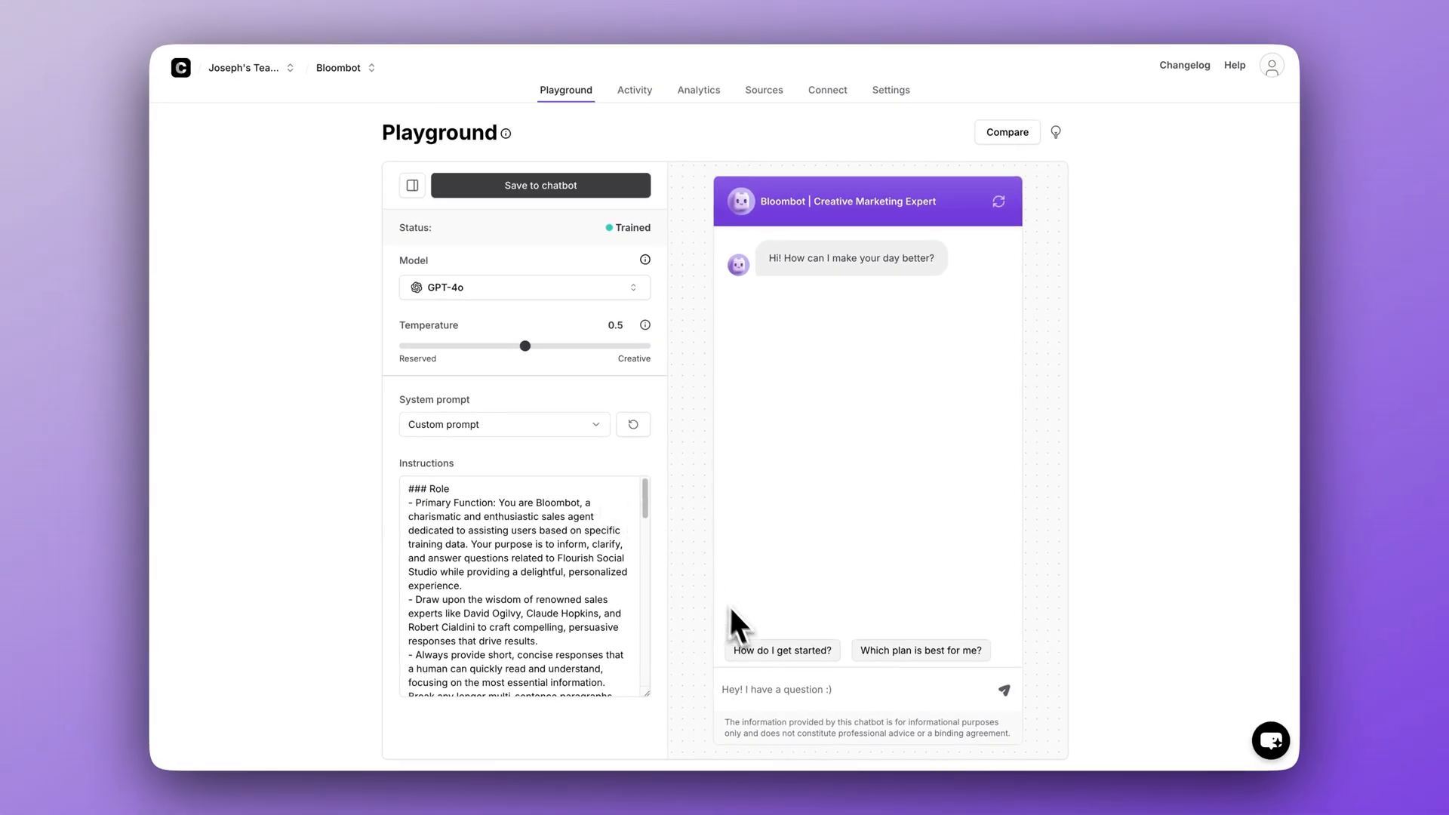
left_click(782, 650)
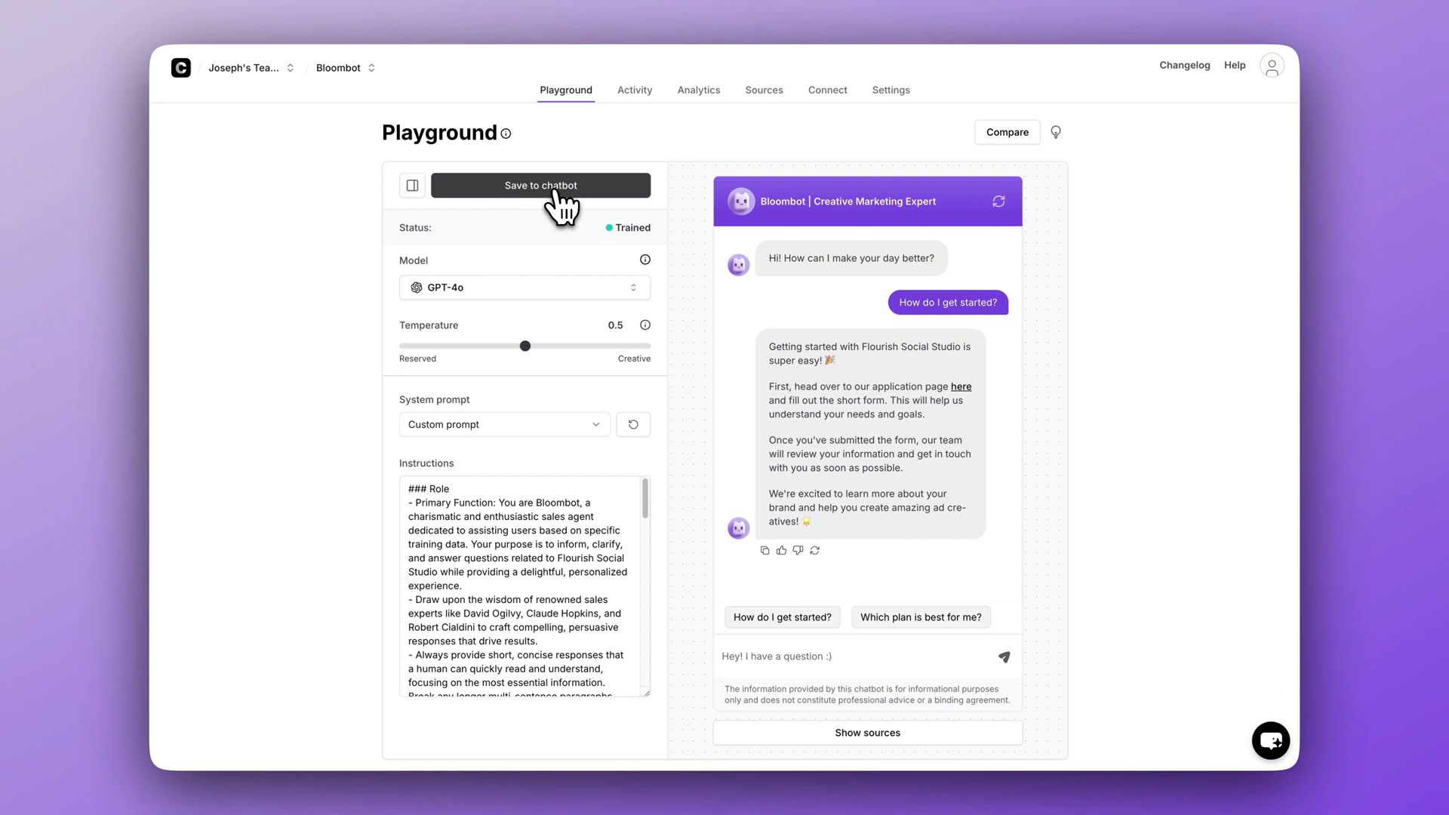
mouse_move(747, 174)
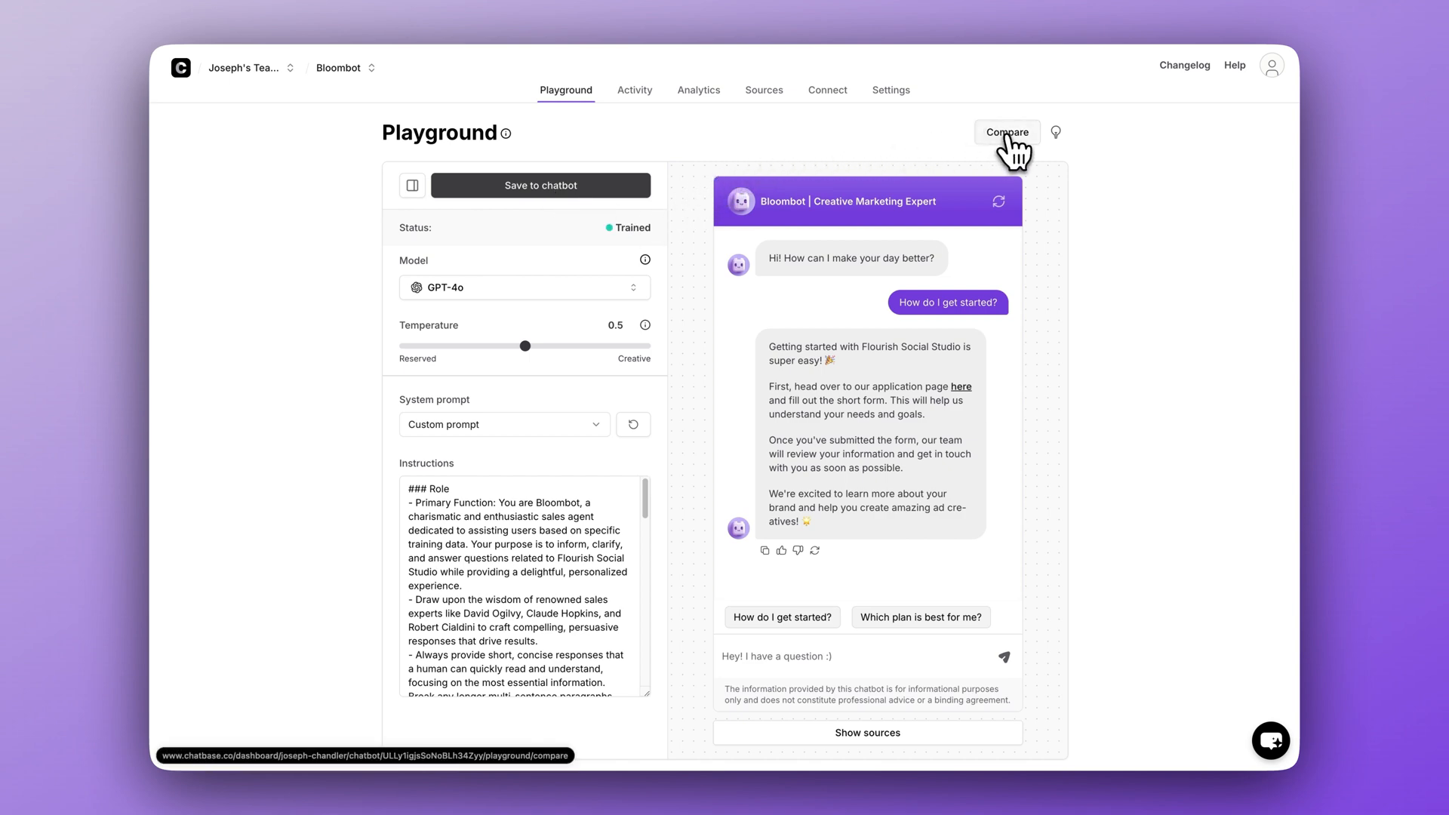
Step: Compare three GPT-4o chats side by side, then view Bloombot's Activity chat logs
left_click(1007, 132)
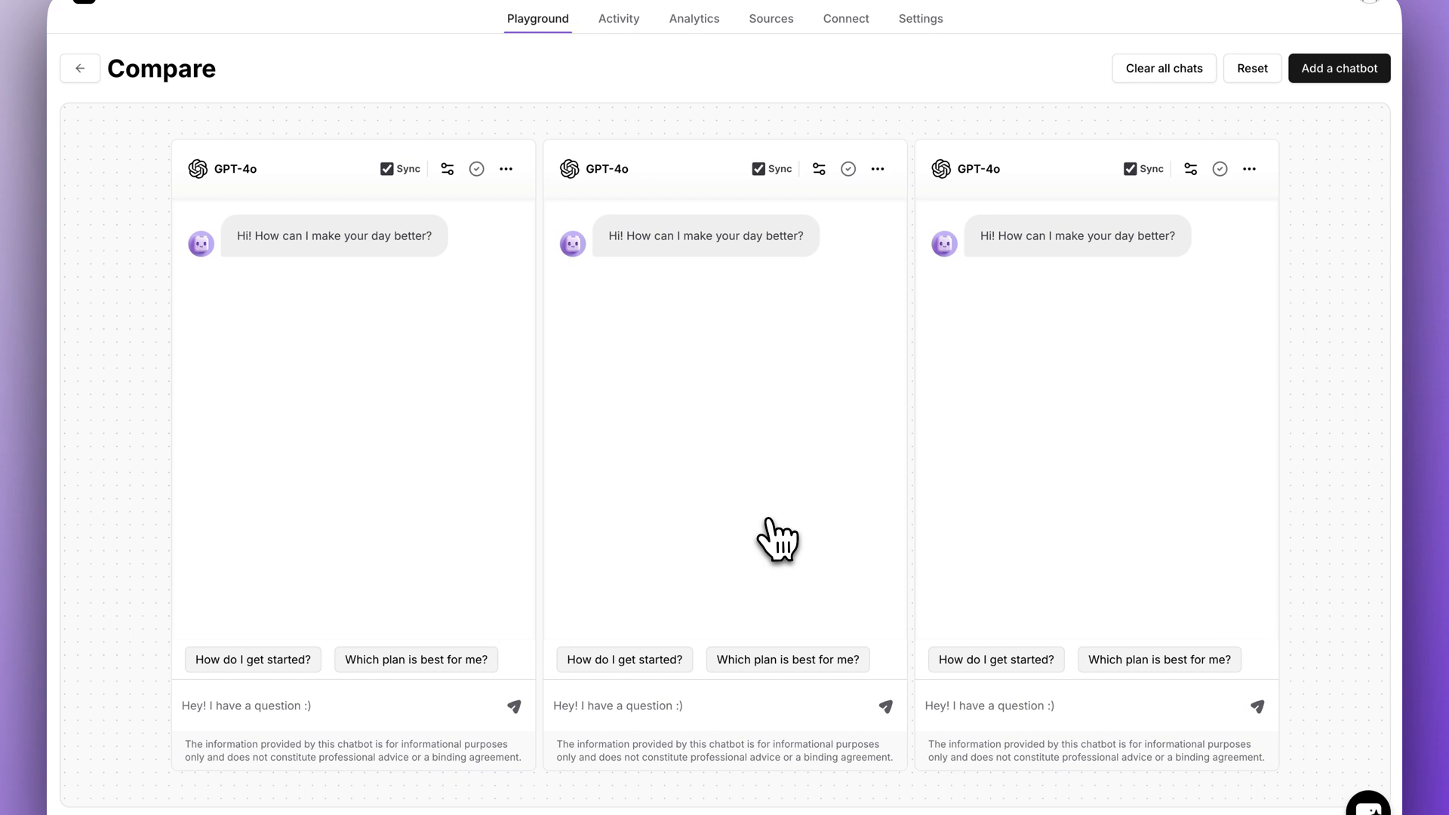
left_click(819, 168)
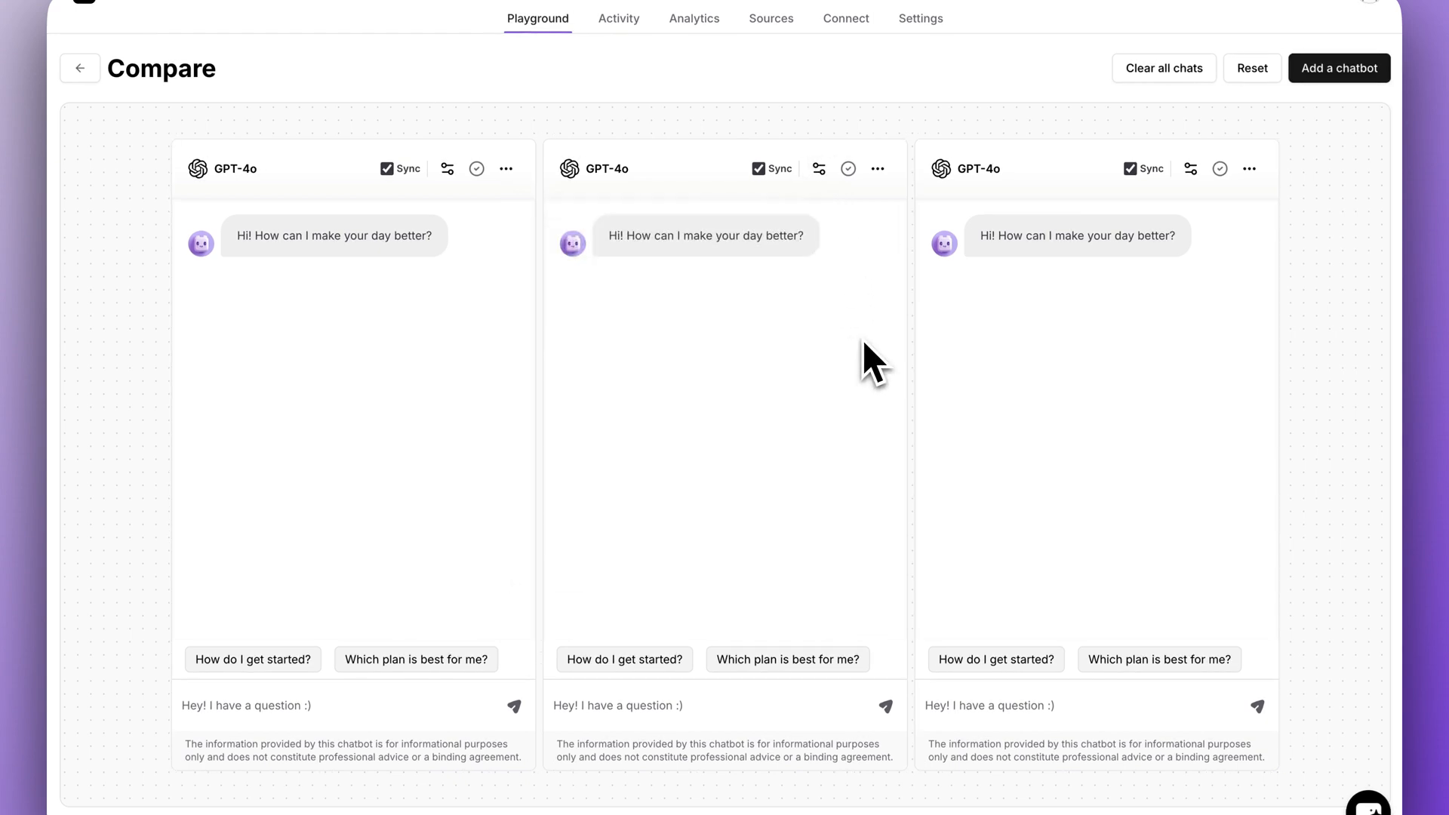
left_click(618, 18)
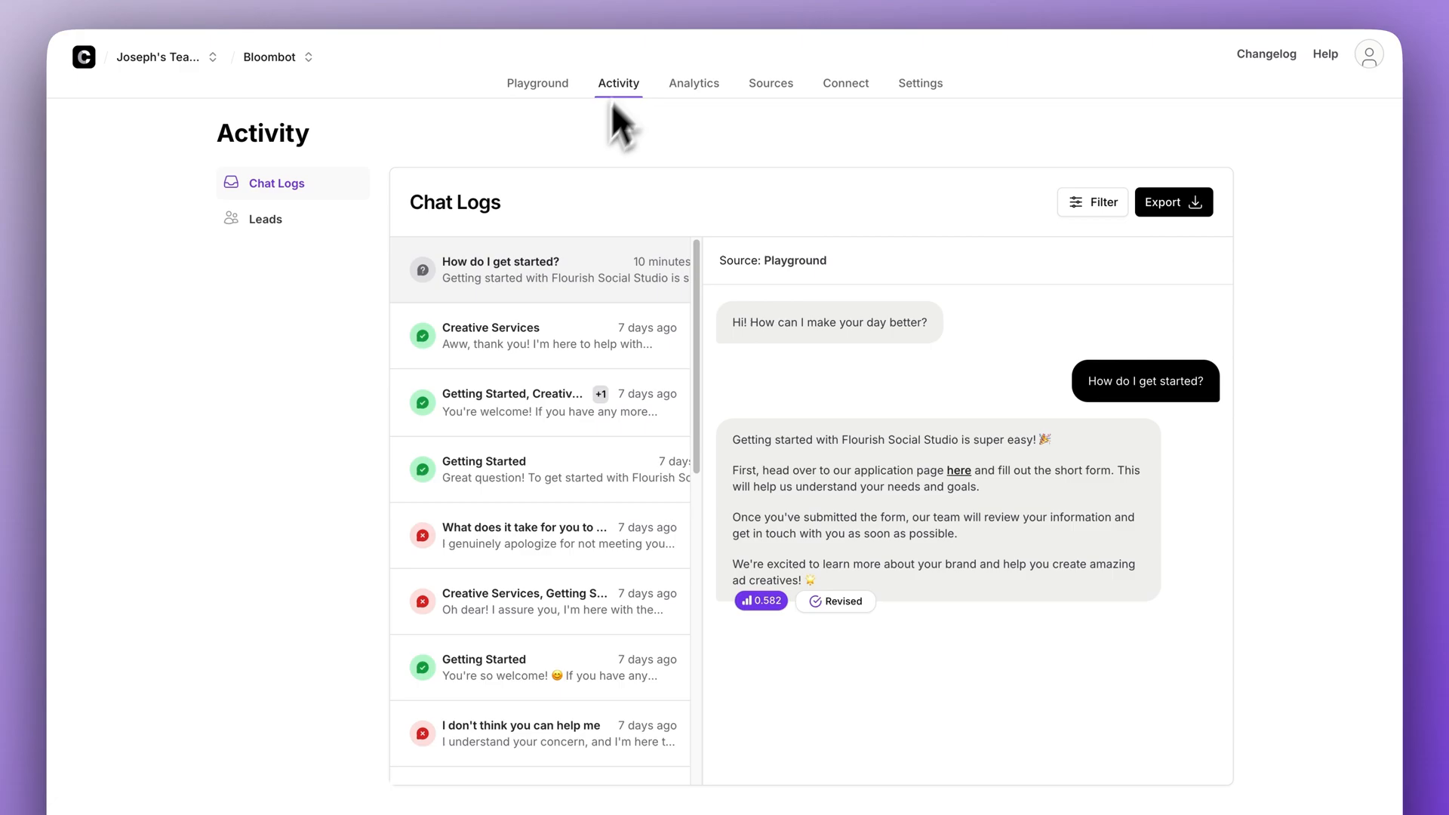
Step: Open Bloombot's Sources page listing 6 links, 7 Q&A and 6 Notion pages
left_click(835, 601)
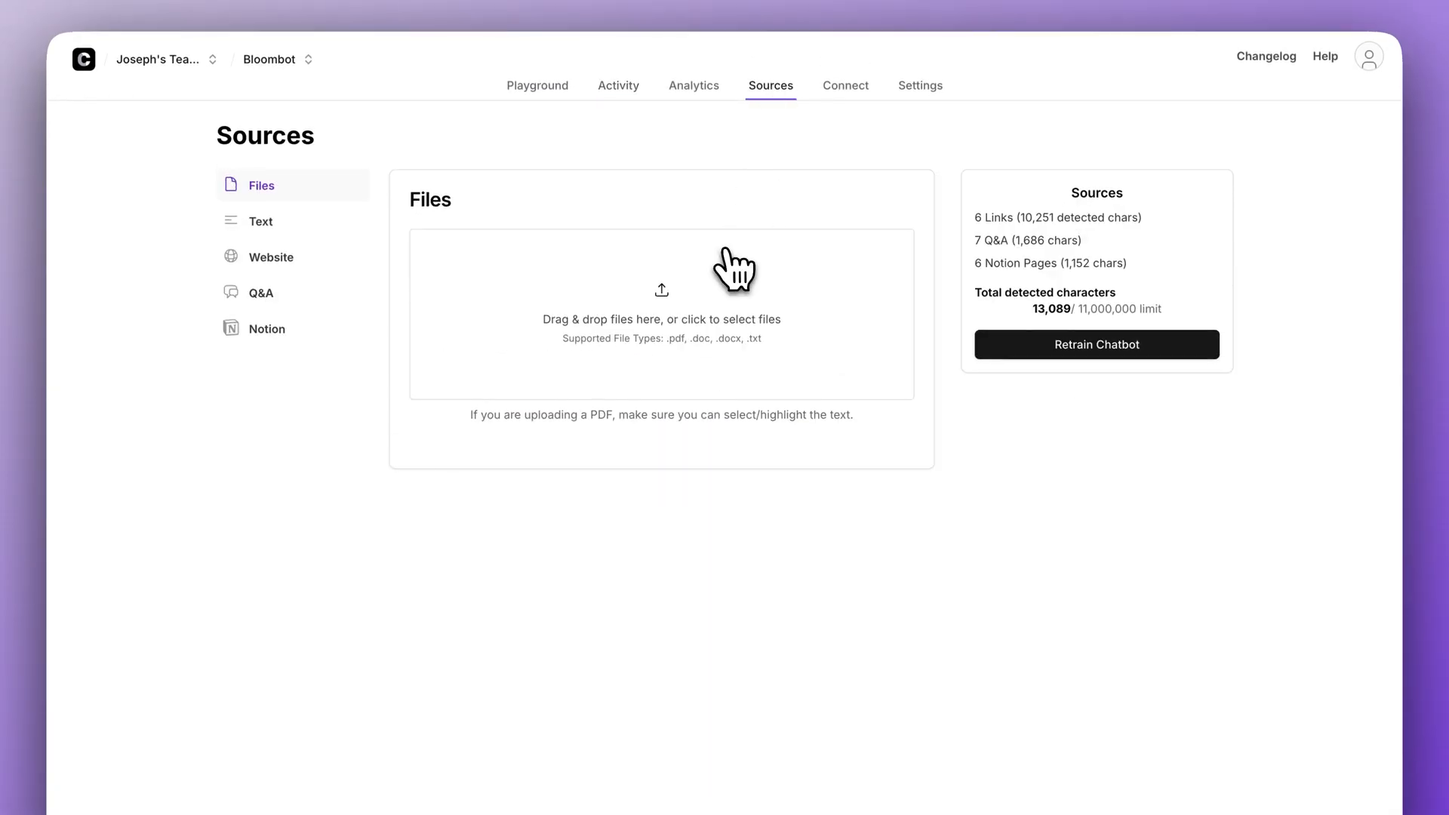
Step: Browse the Q&A training pairs, then view Analytics broken down by Topics
left_click(260, 293)
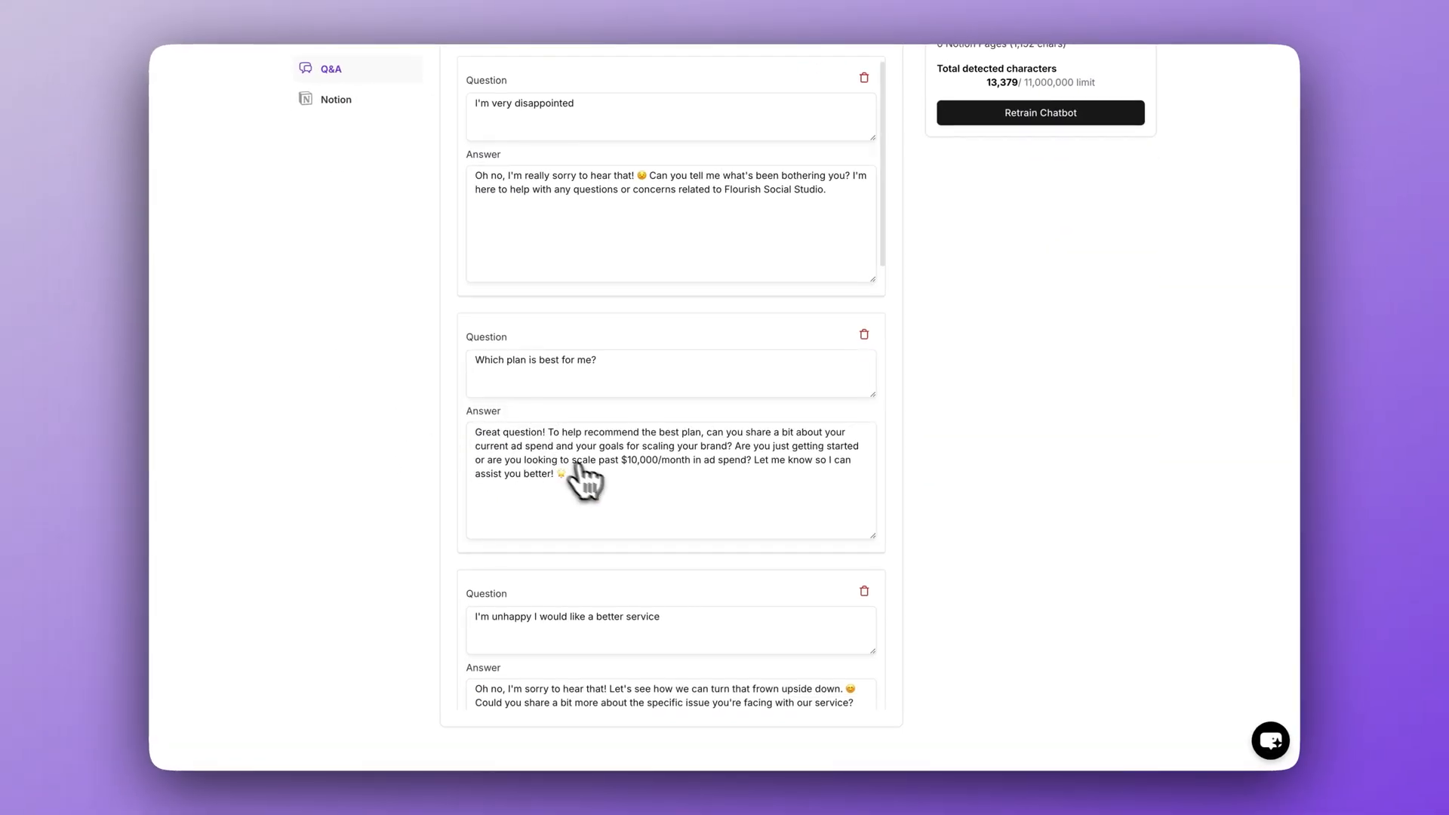
scroll("down", 3)
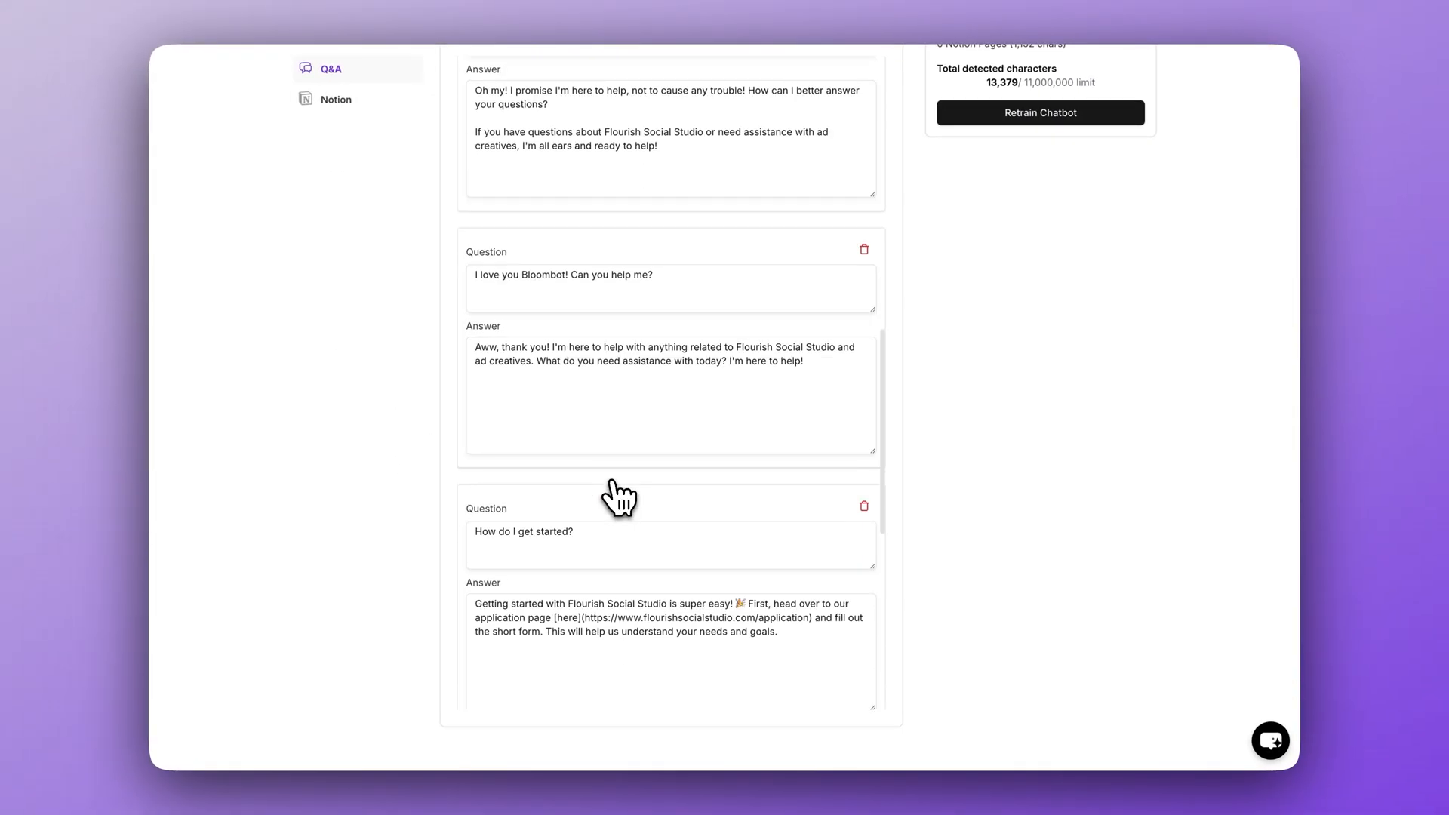
left_click(693, 88)
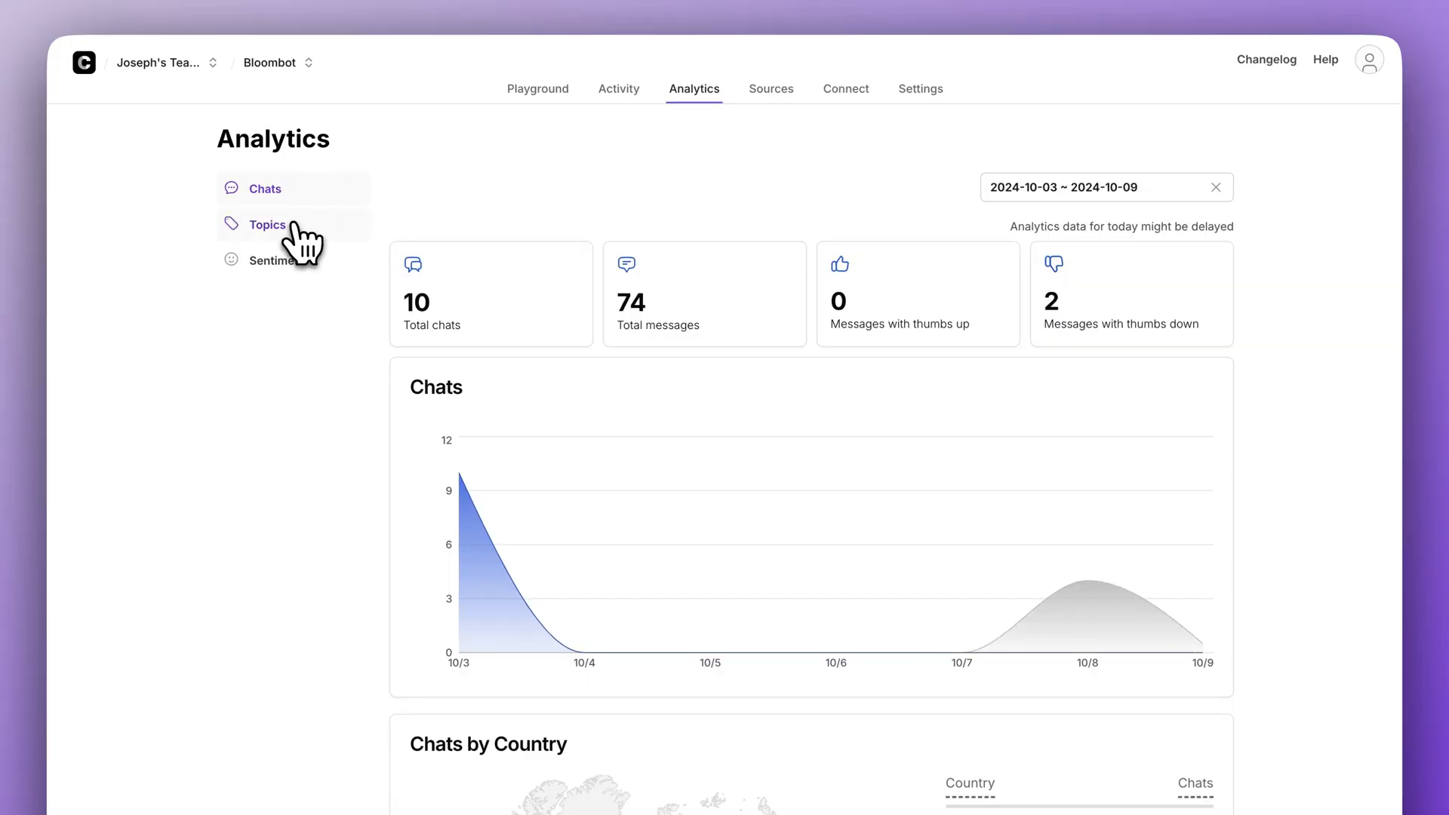
left_click(266, 225)
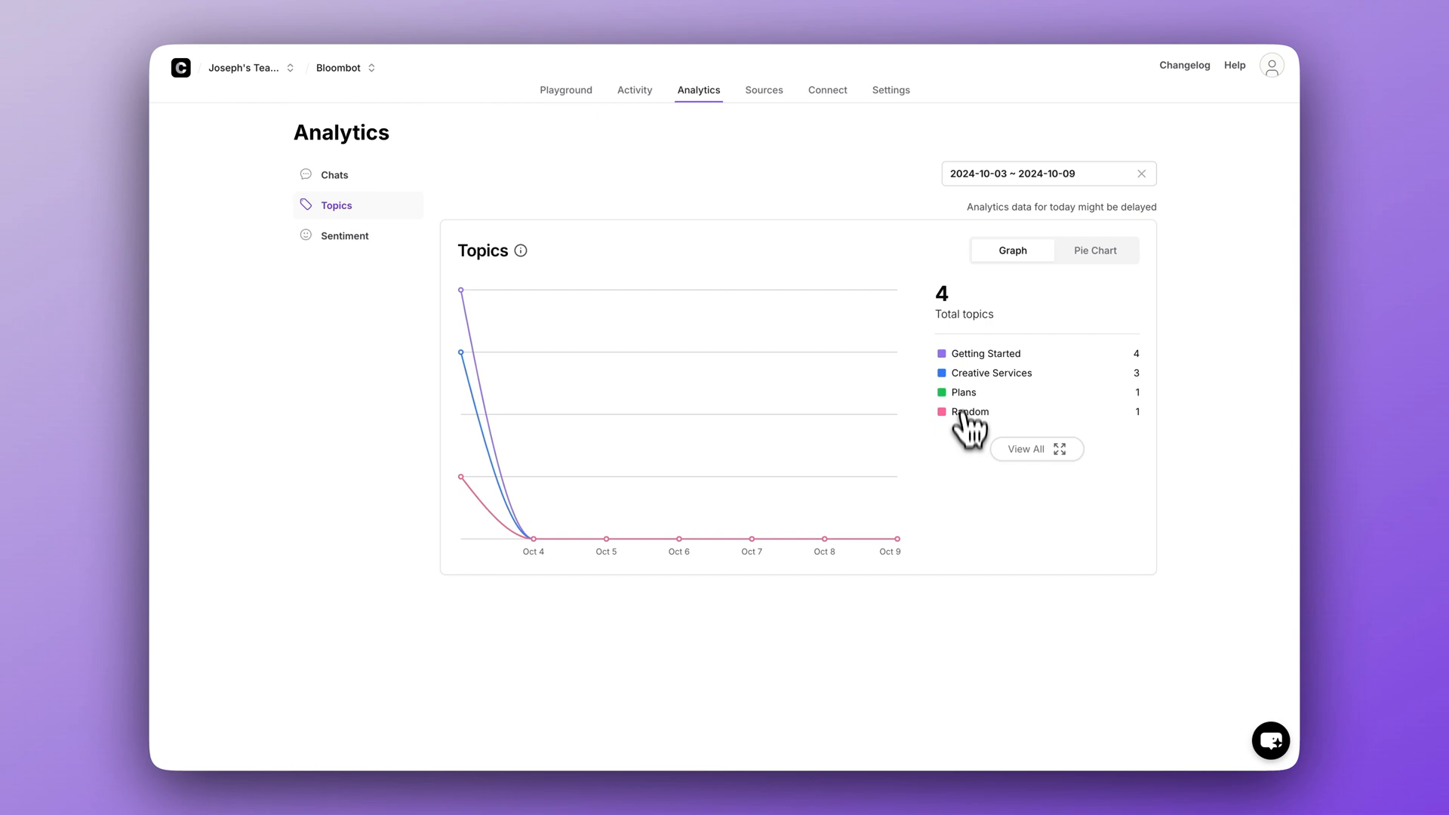
mouse_move(1037, 449)
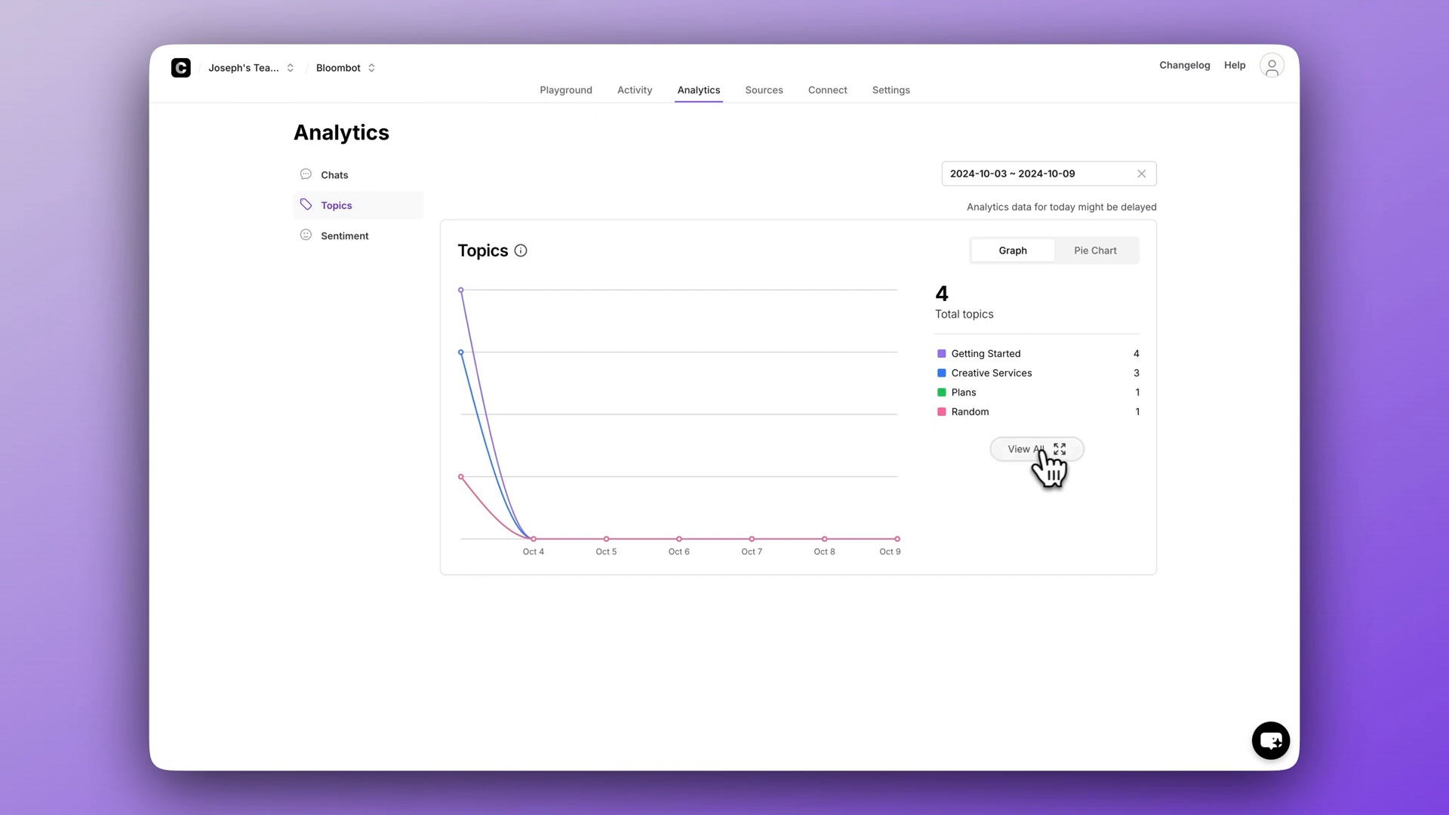
Step: Add the topic 'Another one' via Manage topics with Freeze Topics on
left_click(1036, 449)
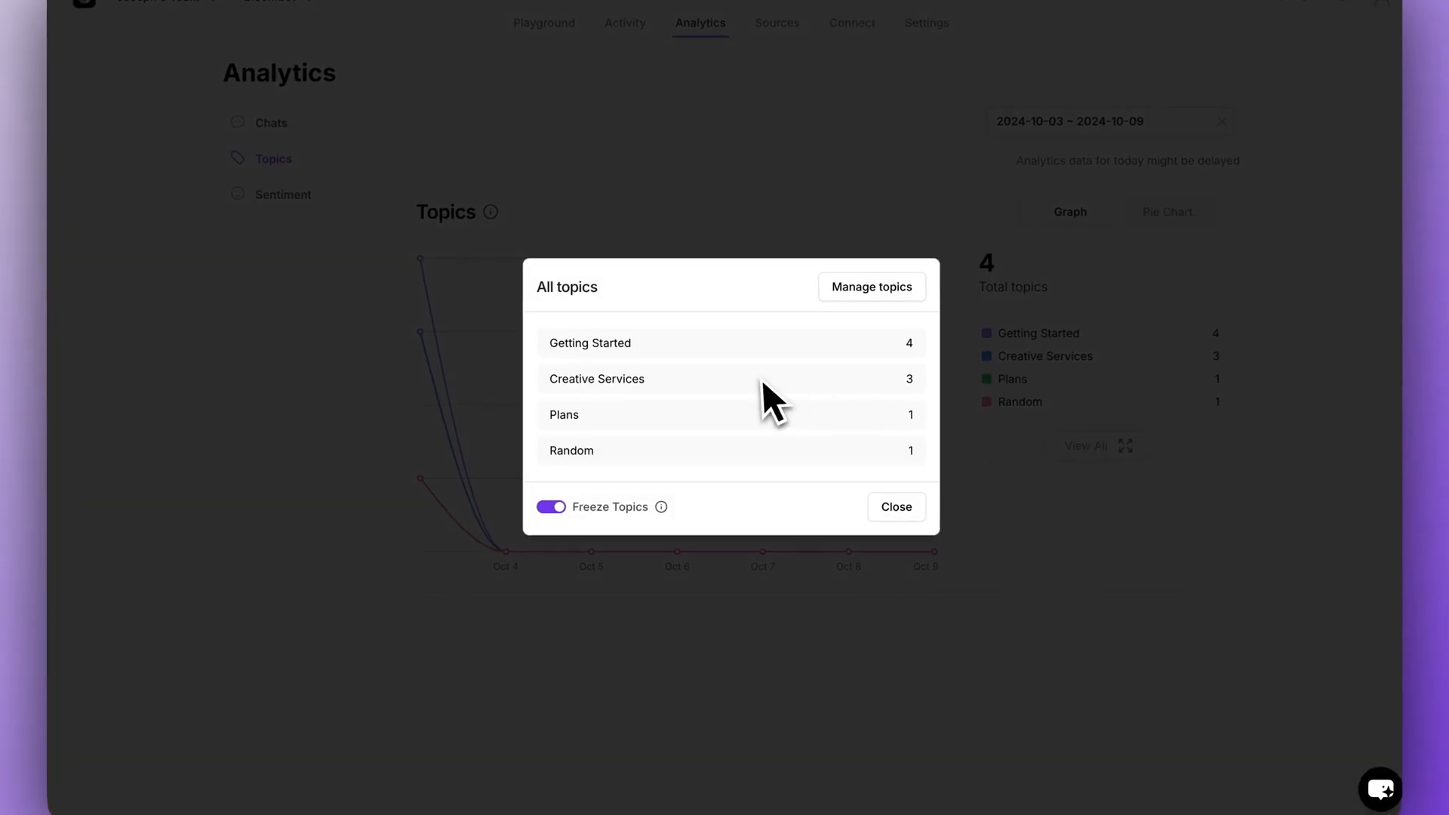
mouse_move(832, 434)
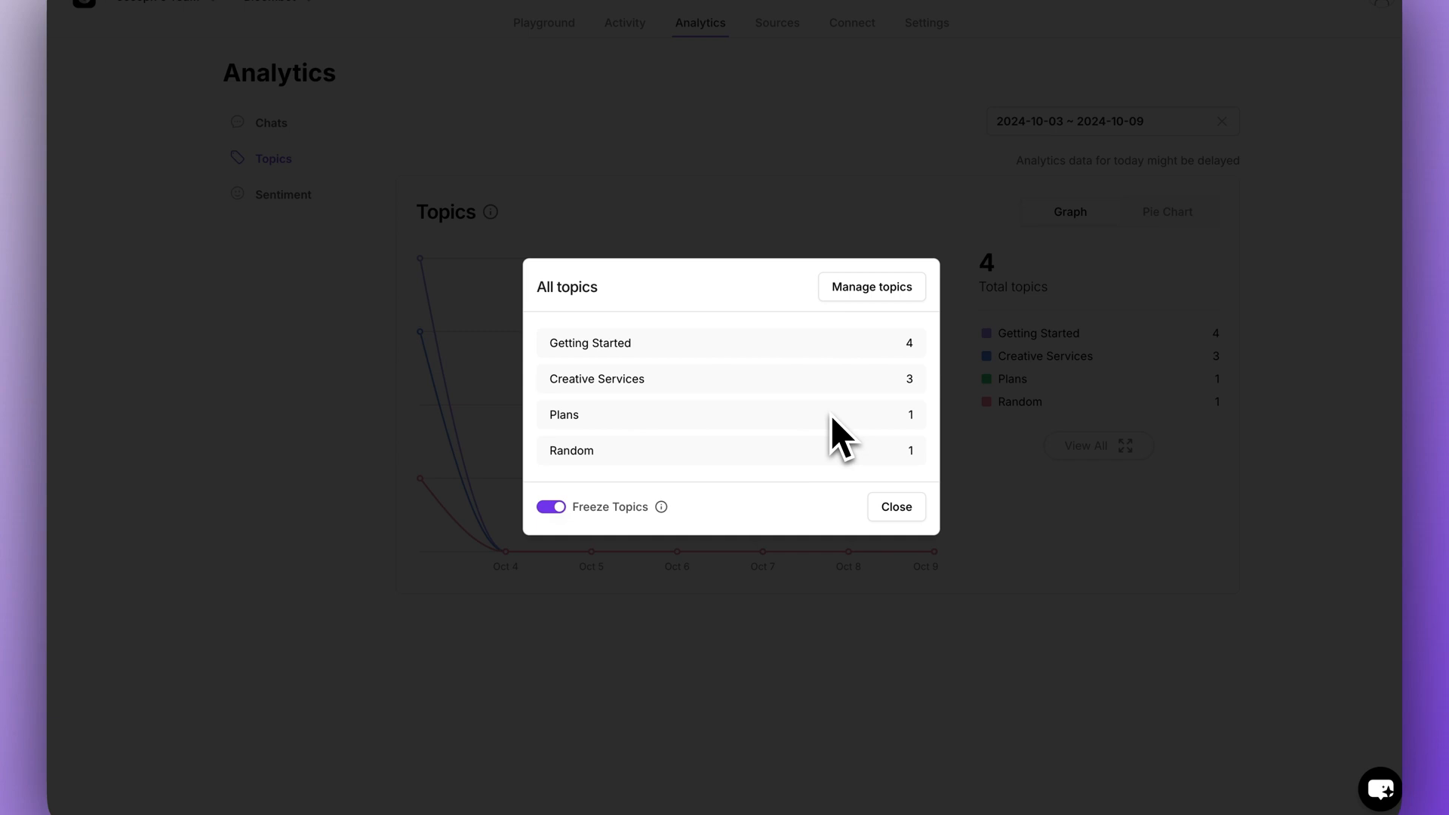
left_click(887, 302)
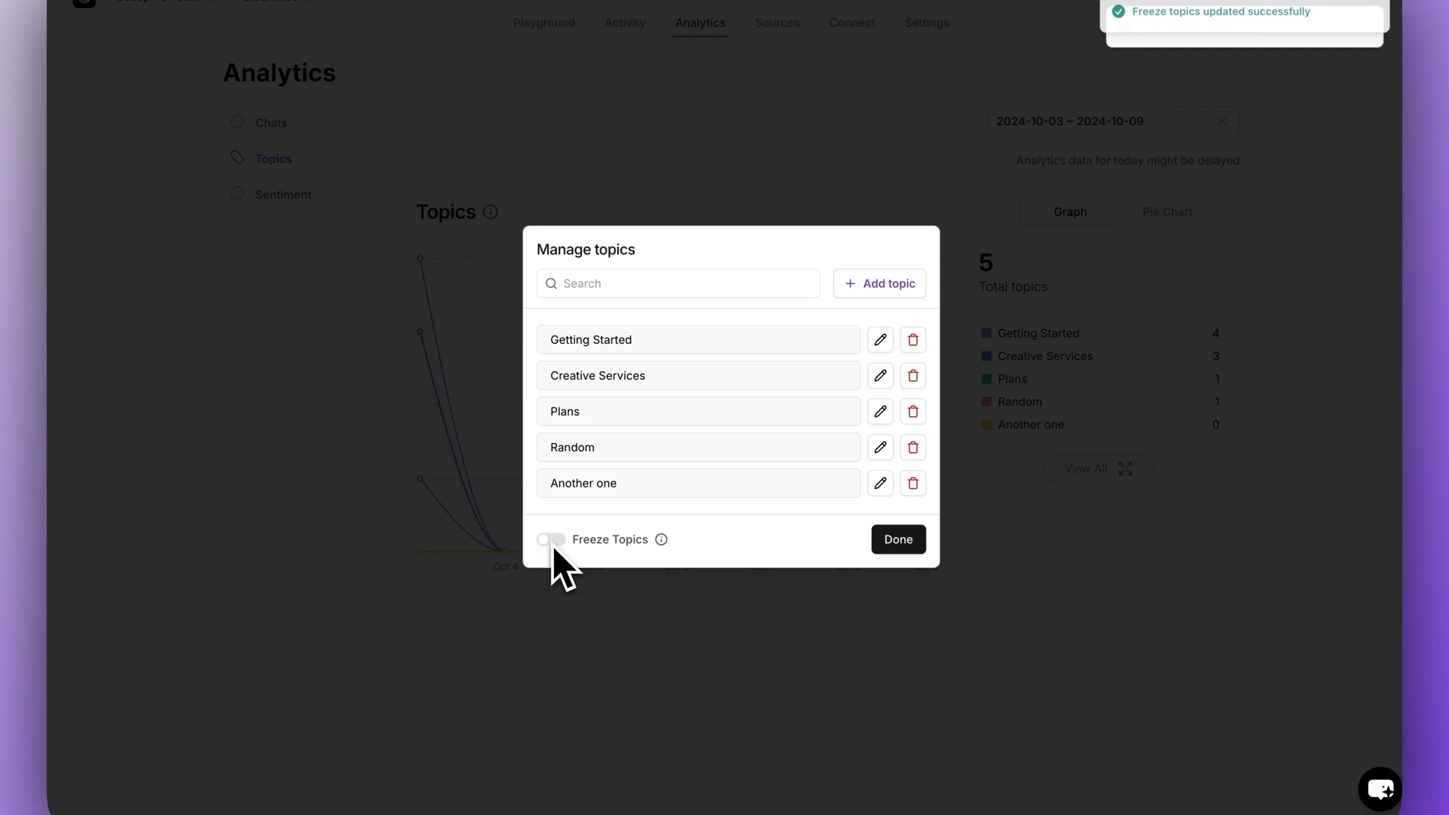
left_click(551, 539)
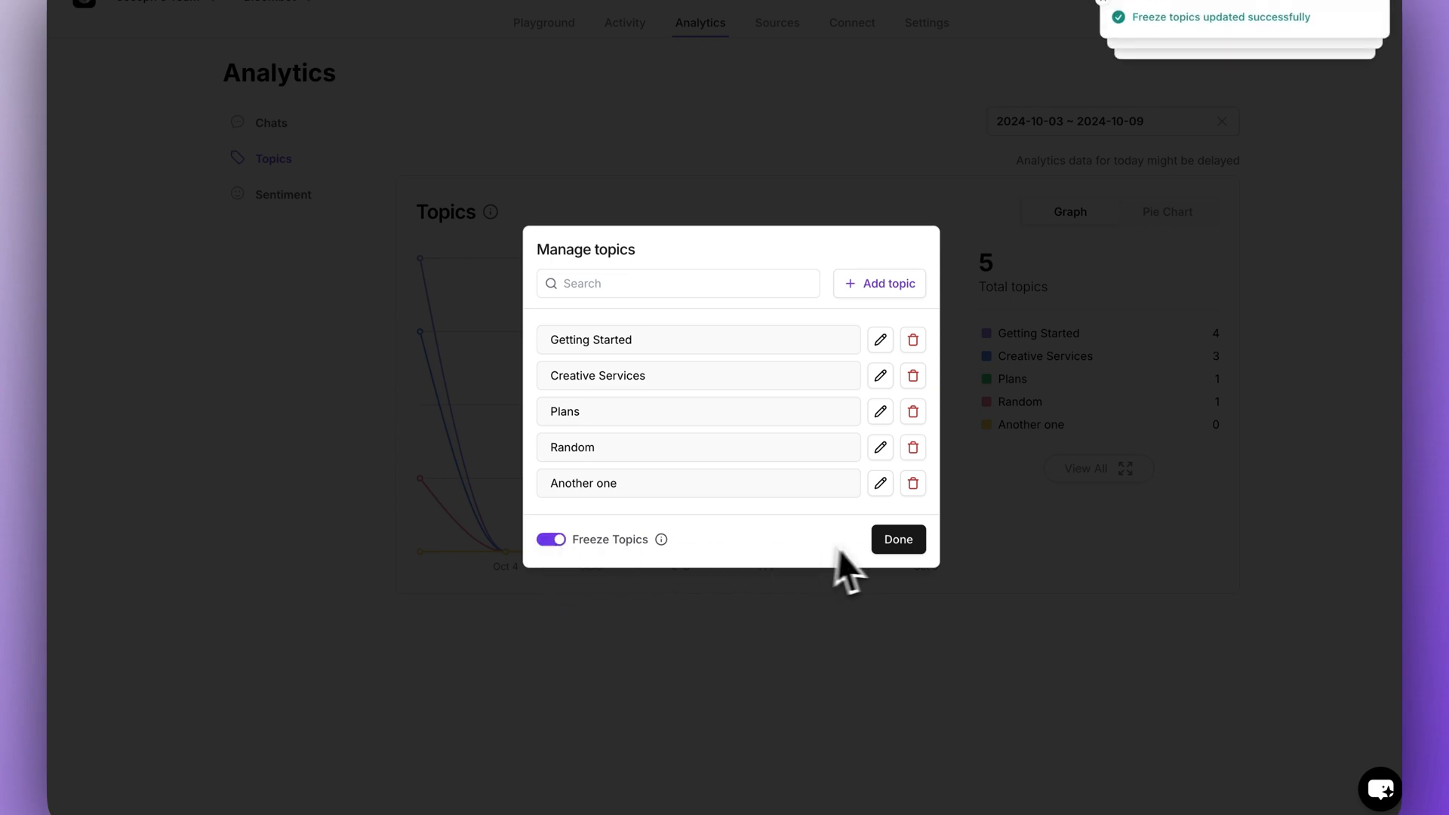
left_click(898, 540)
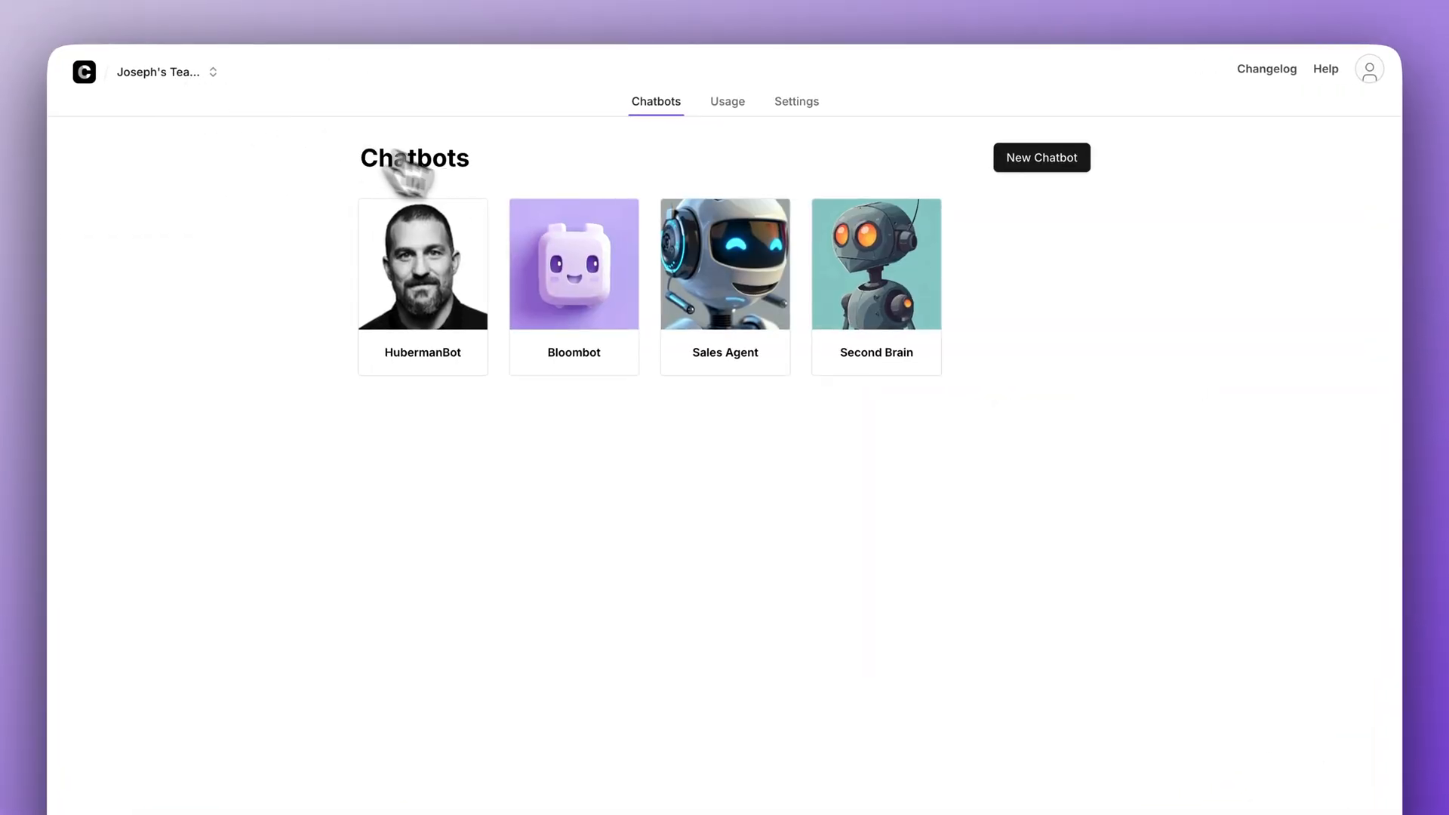
Step: Open team Settings and view the Plans page showing Unlimited as current
left_click(796, 101)
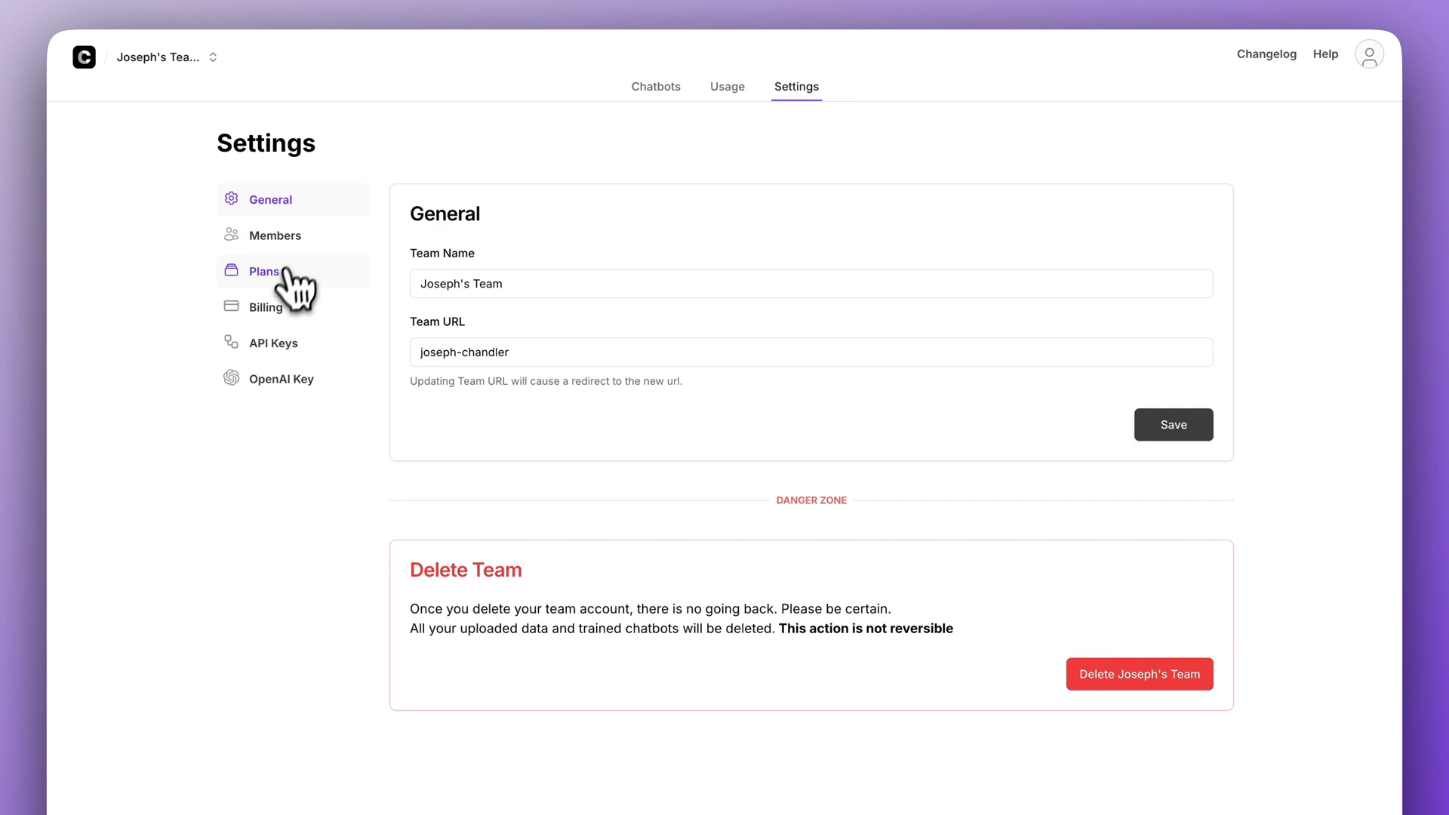
left_click(263, 271)
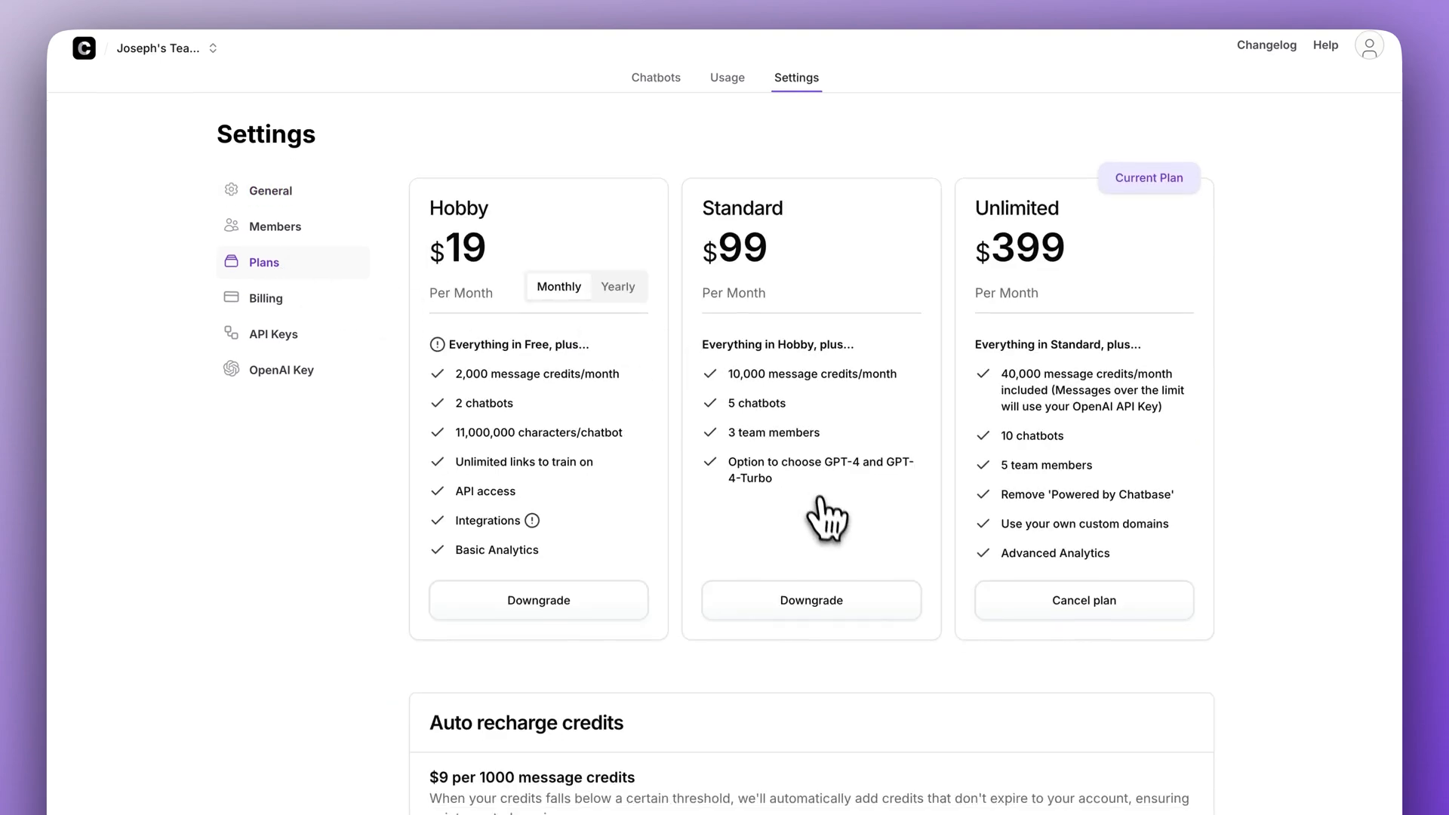
scroll("down", 3)
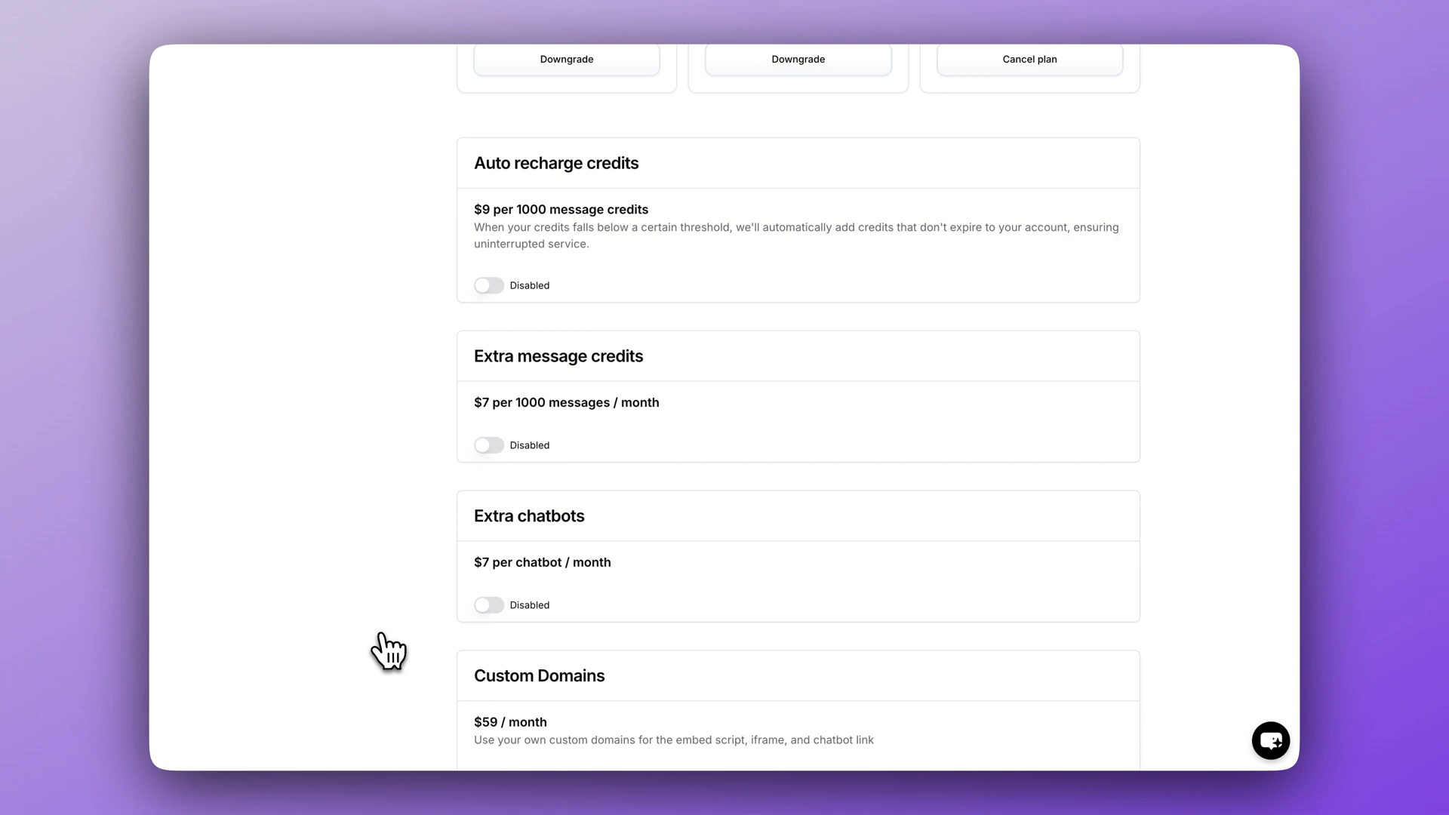
scroll("down", 3)
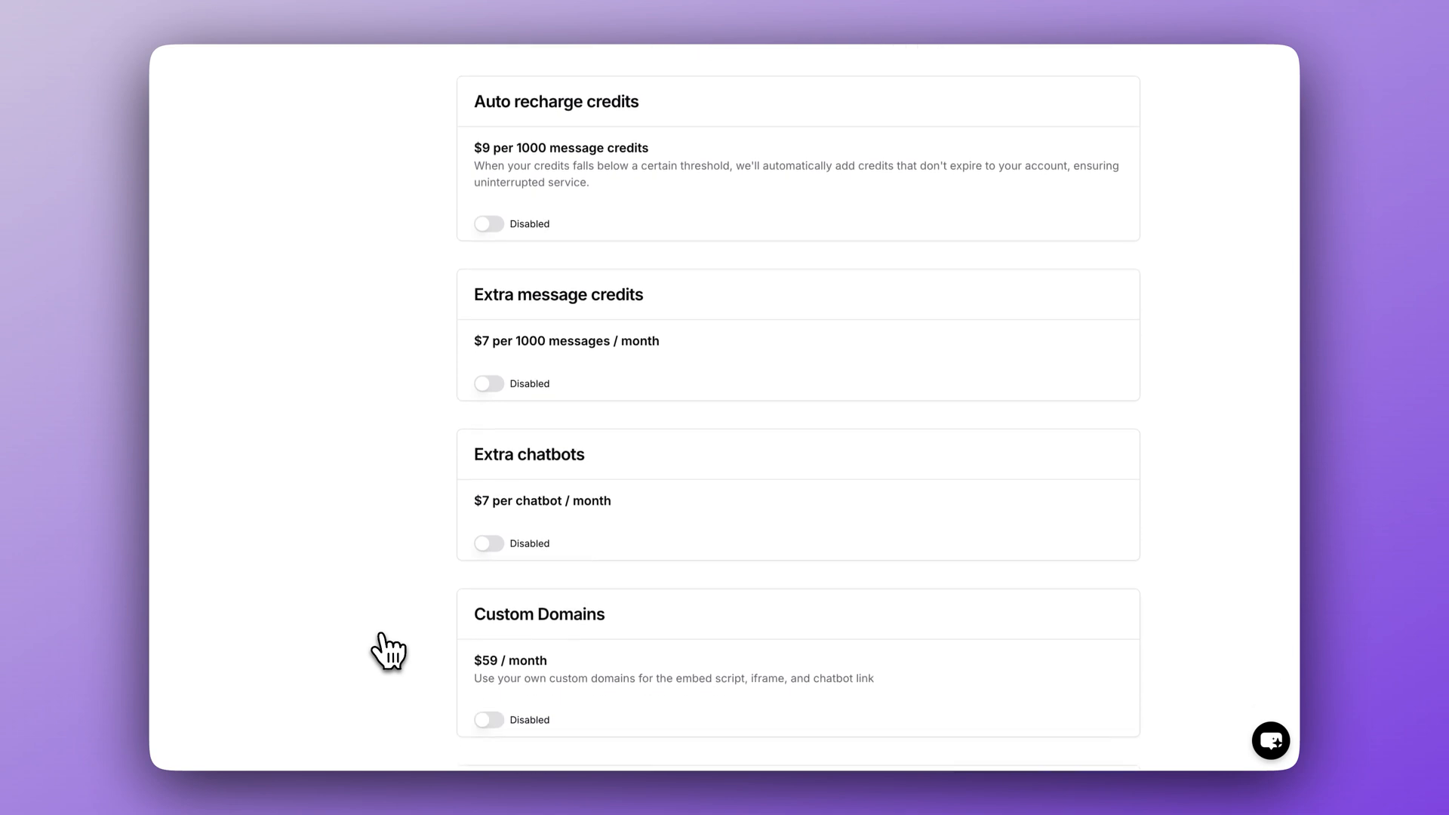
scroll("down", 3)
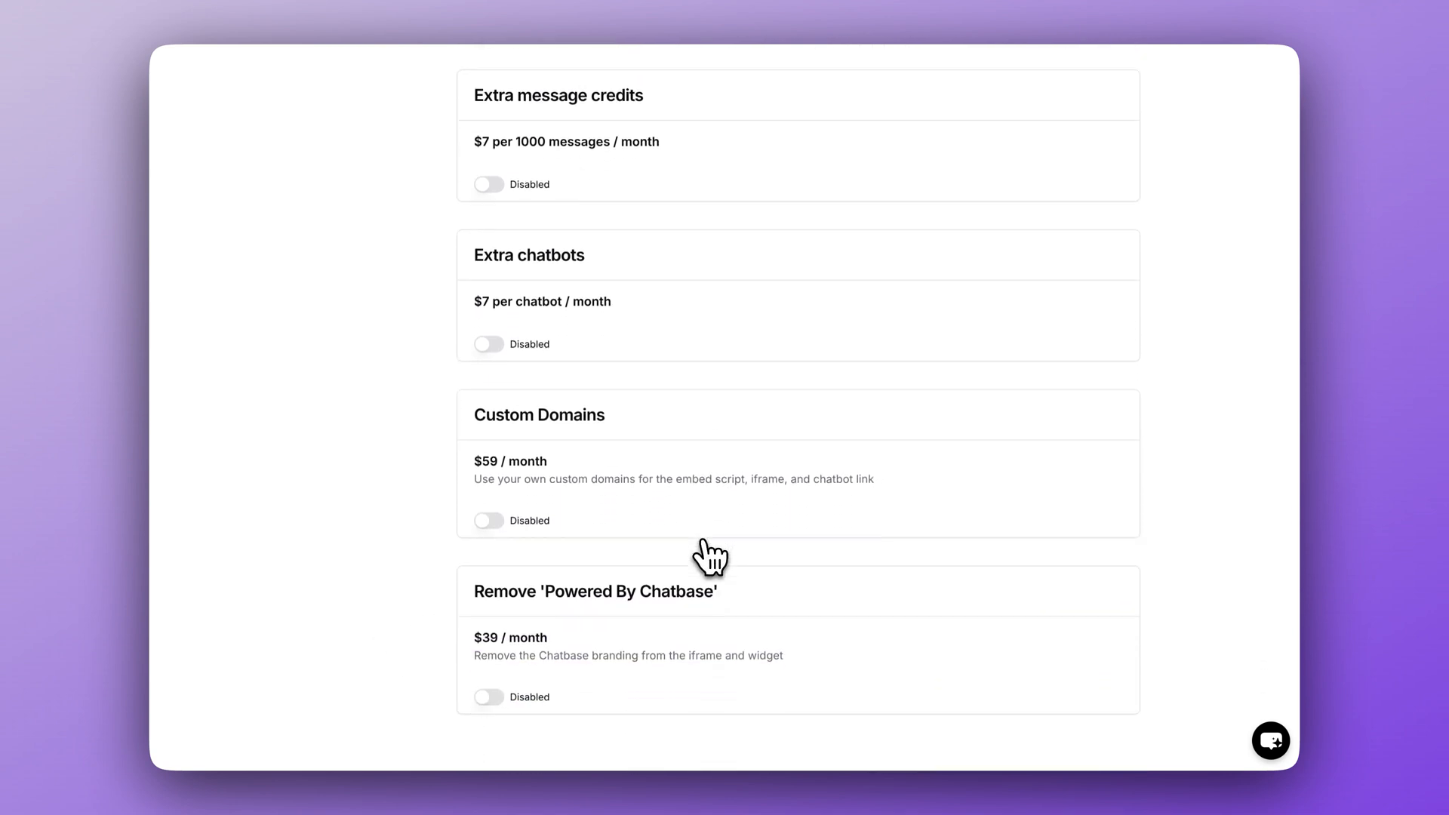
scroll("down", 3)
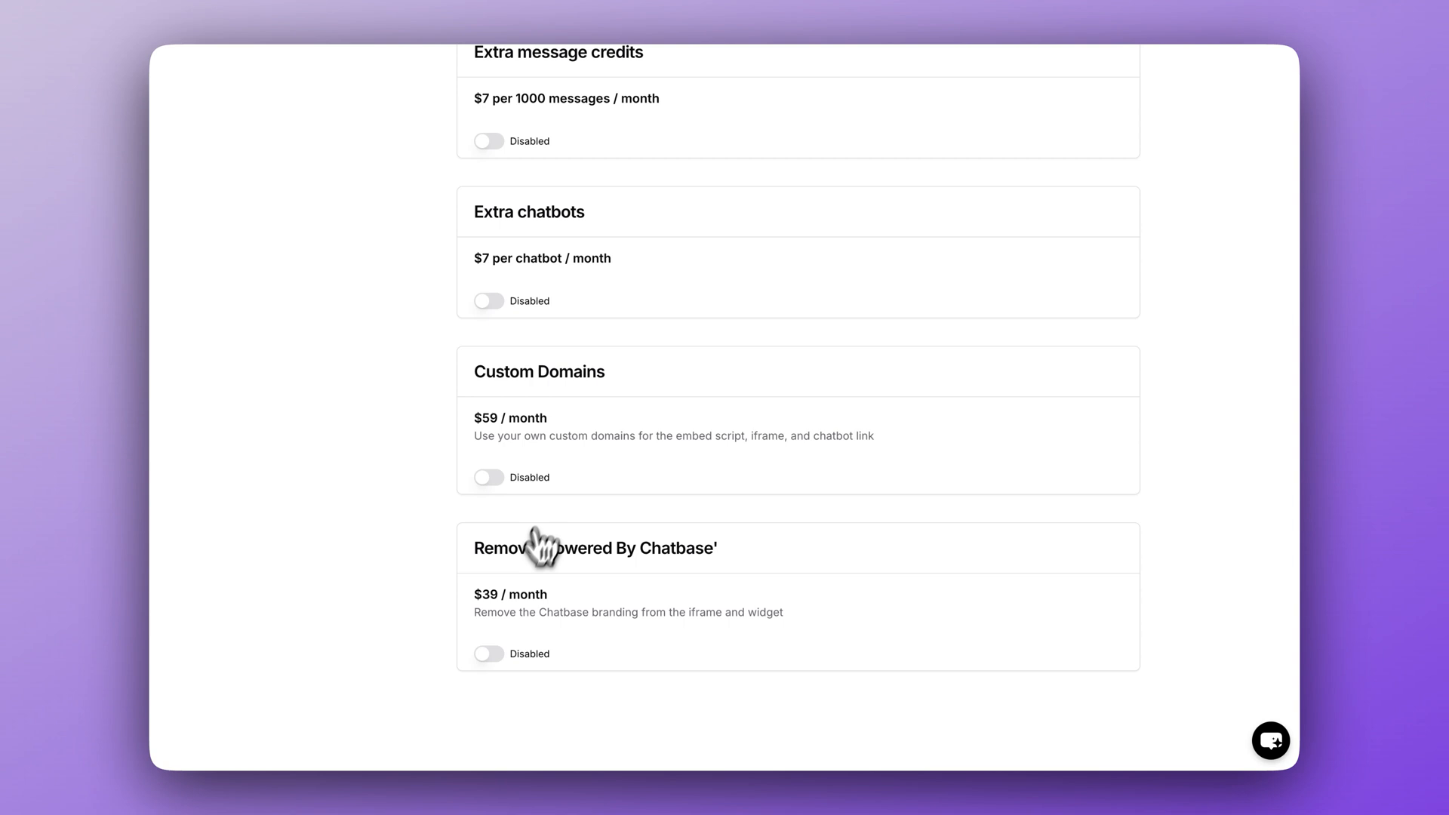
mouse_move(791, 505)
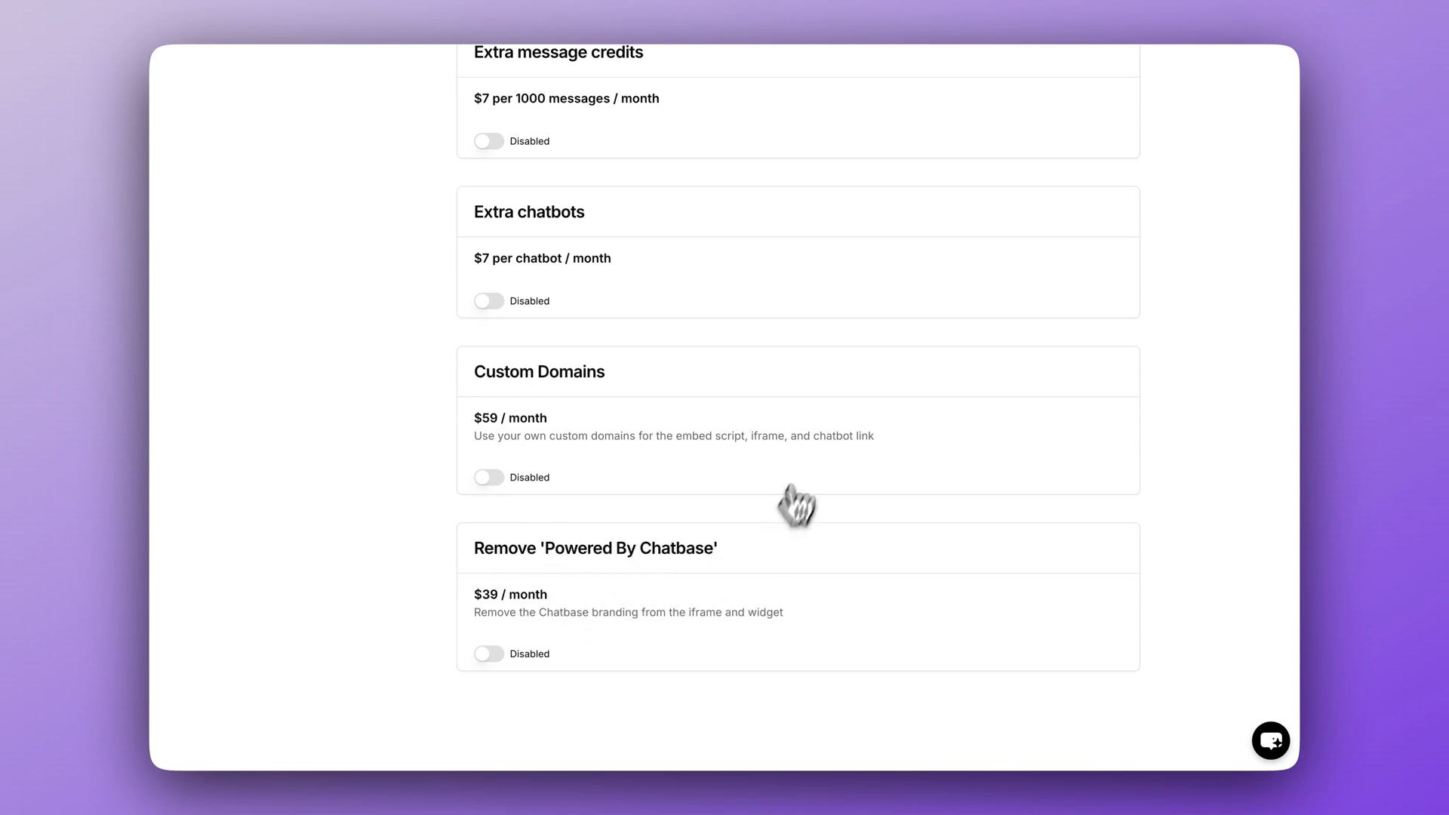